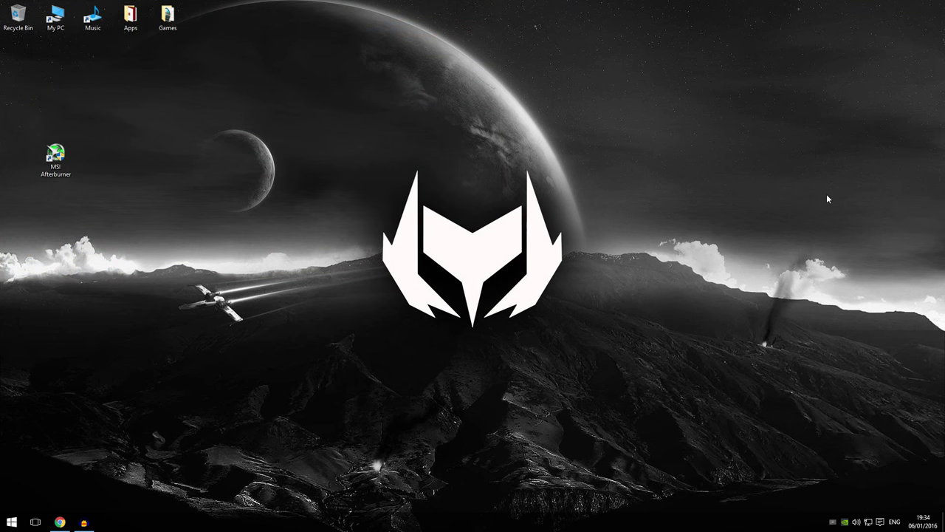
mouse_move(226, 460)
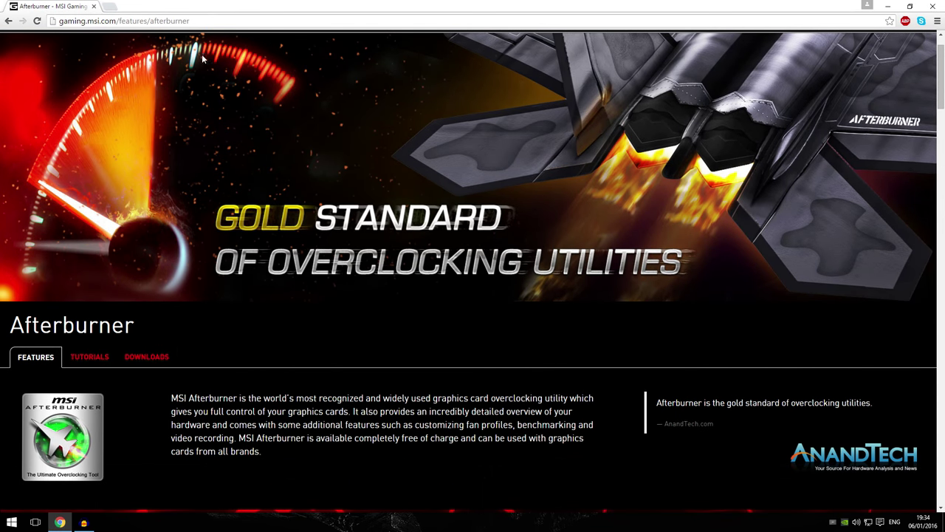
mouse_move(214, 308)
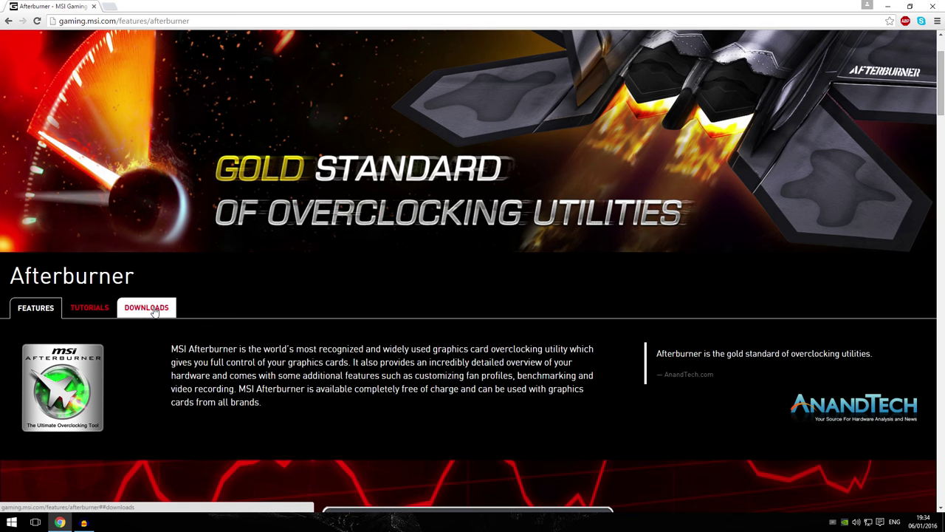
Step: Close the browser, launch MSI Afterburner and move its window toward the screen centre
left_click(146, 307)
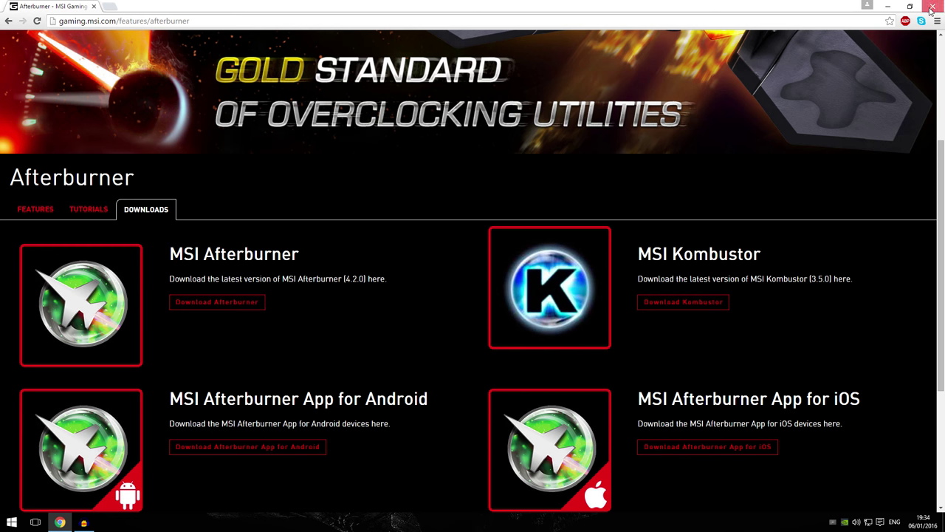
left_click(931, 6)
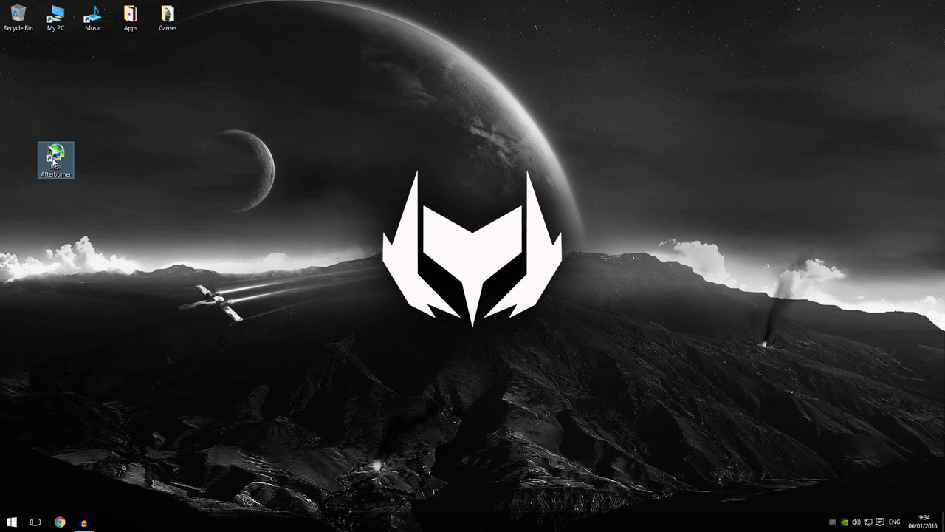
double_click(55, 152)
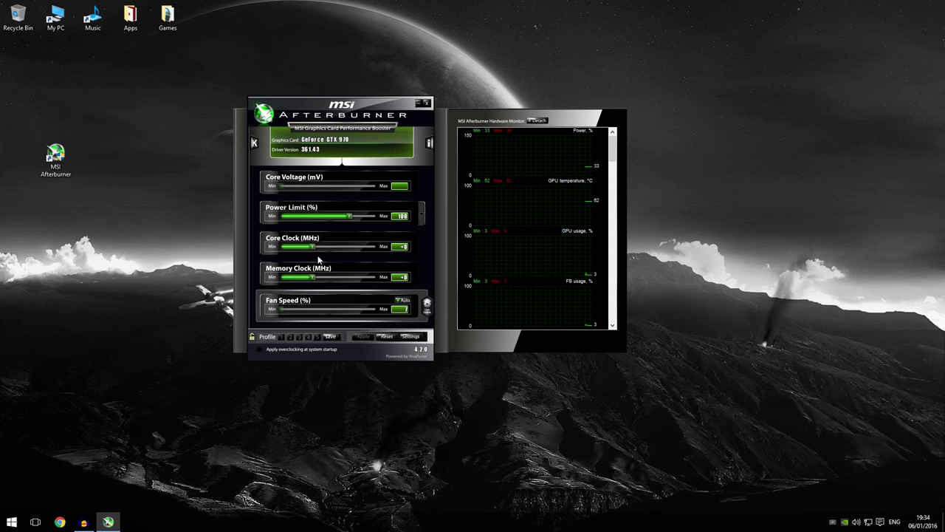
mouse_move(327, 349)
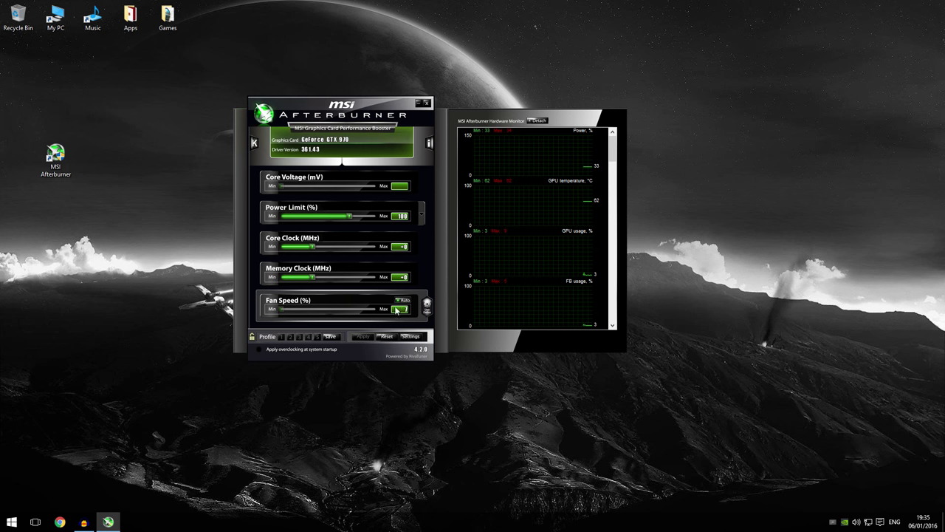
left_click_drag(339, 103, 373, 112)
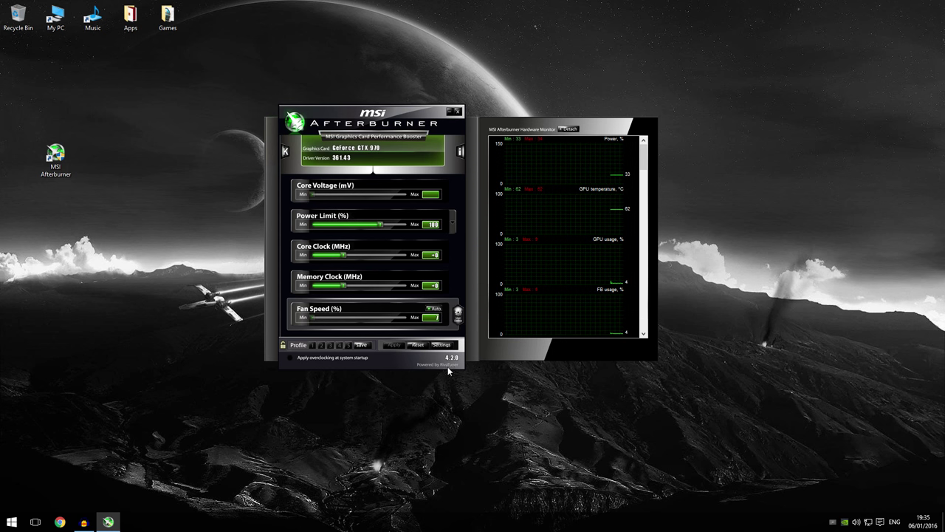
mouse_move(441, 344)
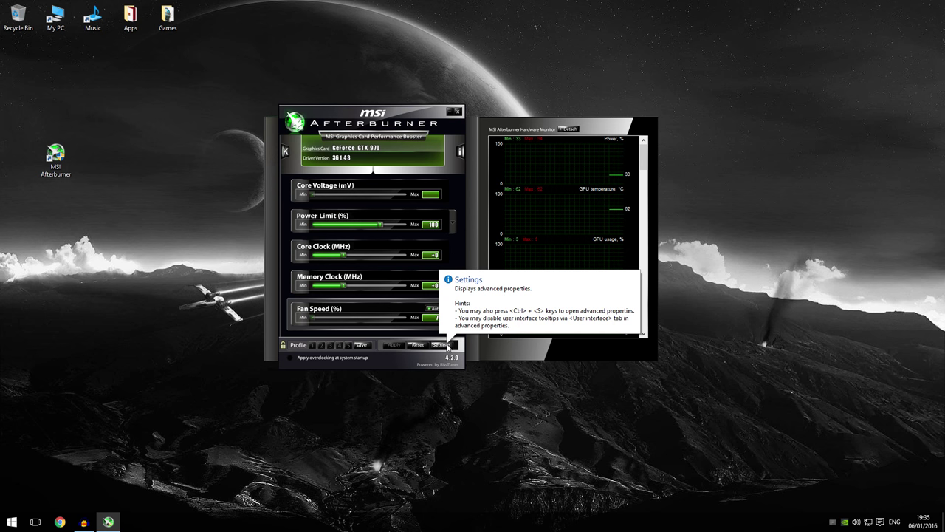
Step: Open Afterburner's properties, move the dialog higher and go to the Monitoring tab
left_click(444, 345)
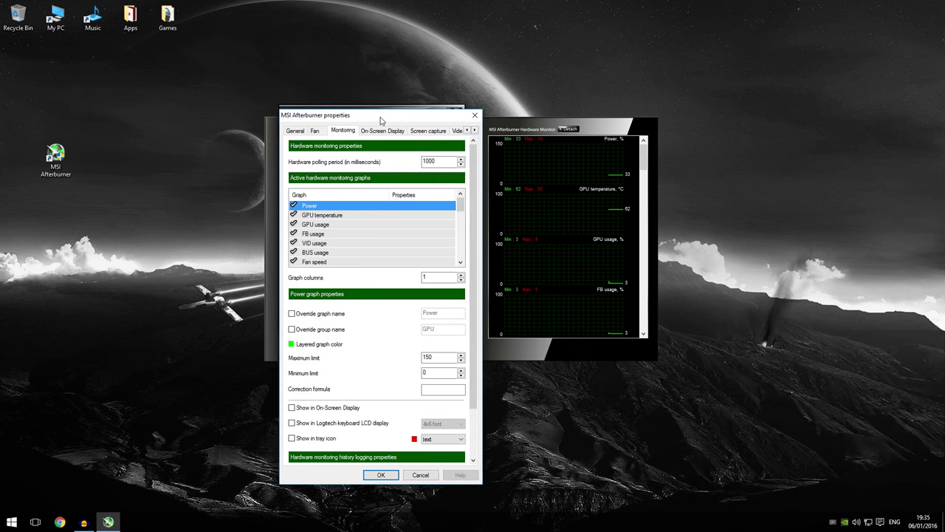
left_click_drag(380, 119, 363, 72)
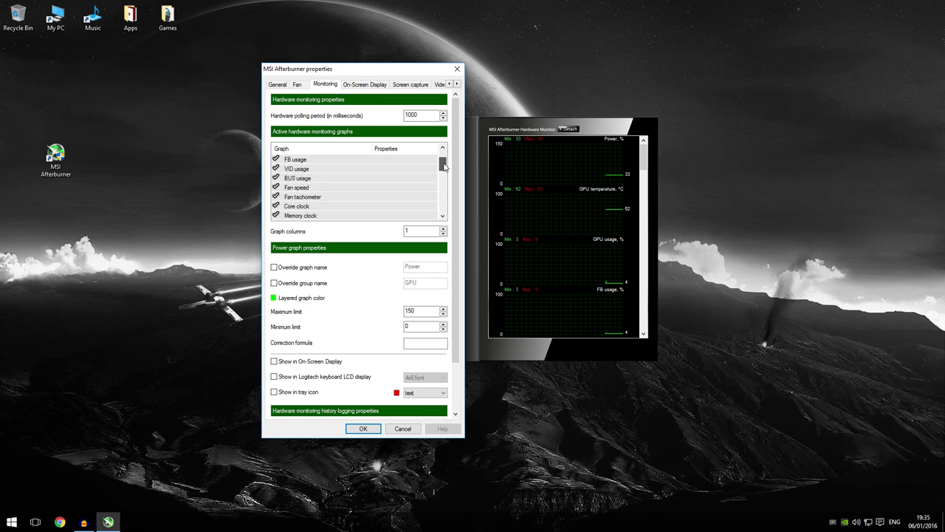
left_click(442, 149)
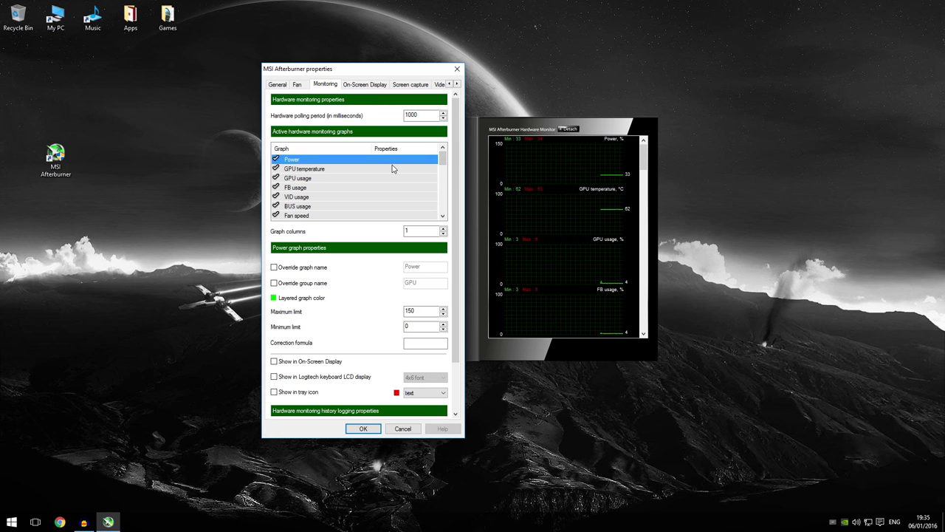
Step: Show the GPU temperature graph in the OSD, overriding its group name to 'GTX 970'
left_click(304, 169)
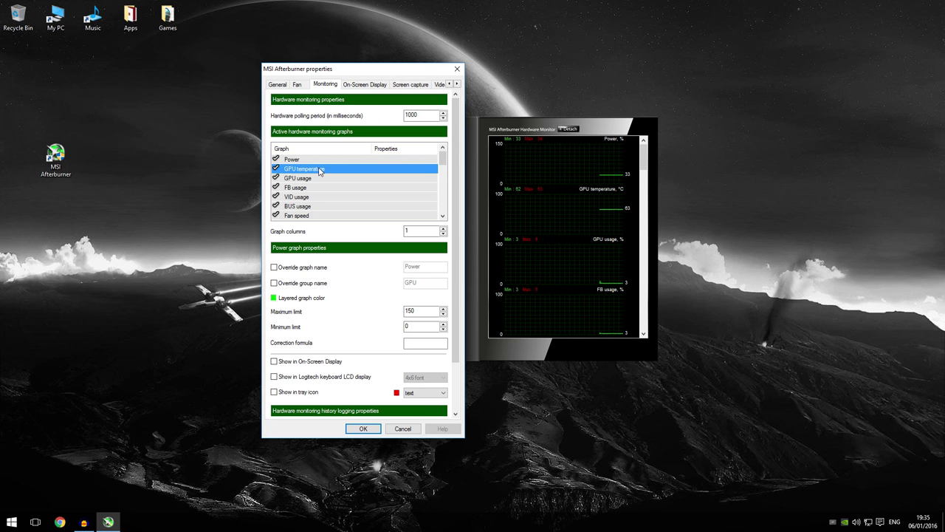
mouse_move(275, 361)
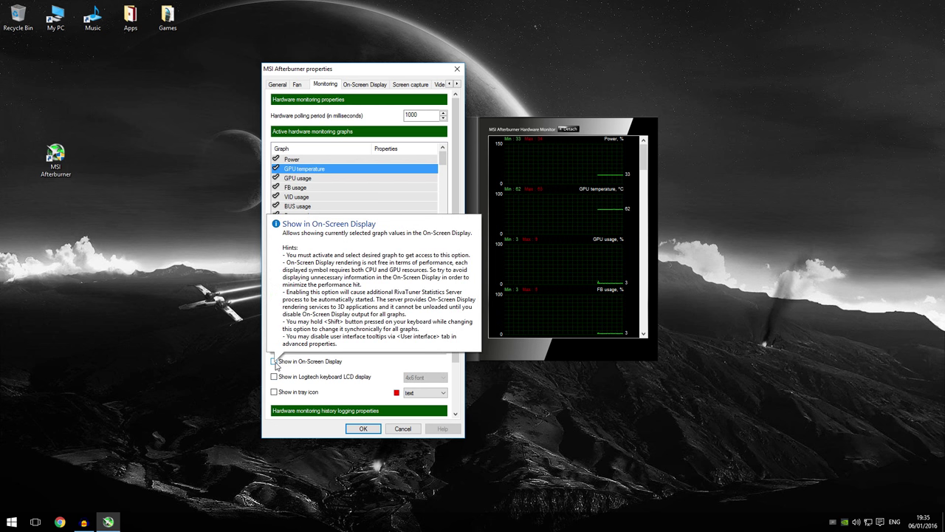
left_click(274, 361)
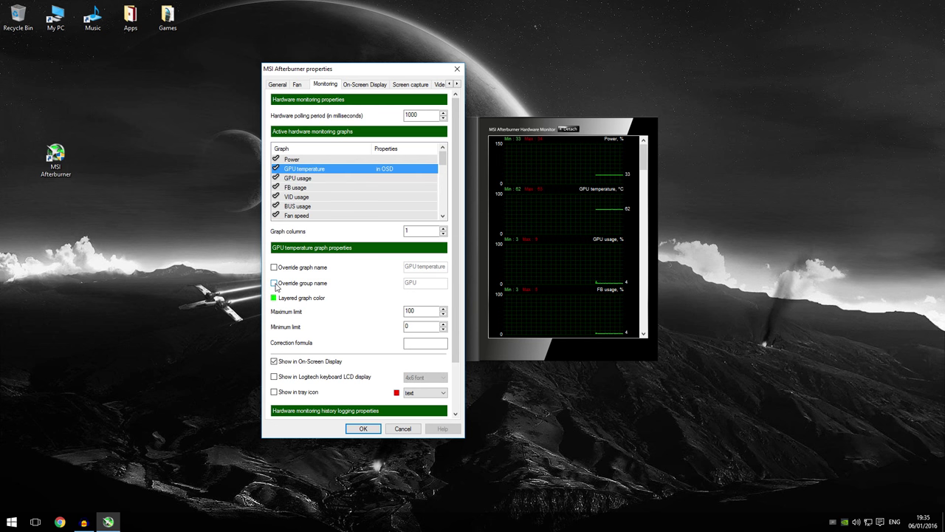
left_click(274, 283)
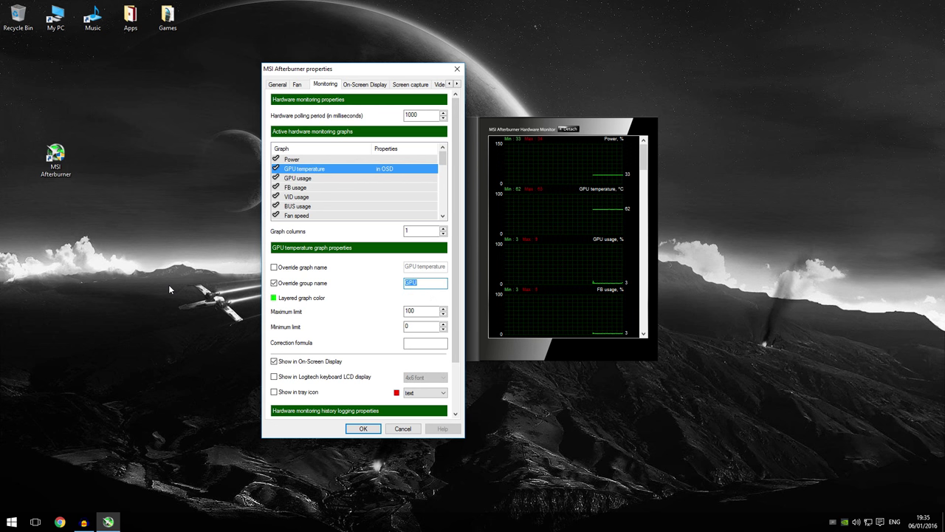
type("GTX 970")
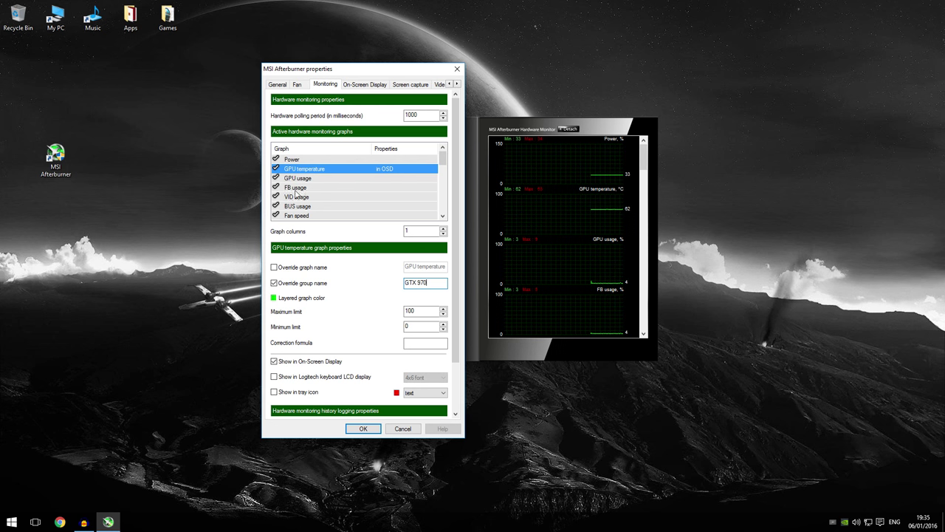
Step: Put GPU usage in the OSD under group 'GTX 970', rechecking GPU temperature's setting
left_click(298, 178)
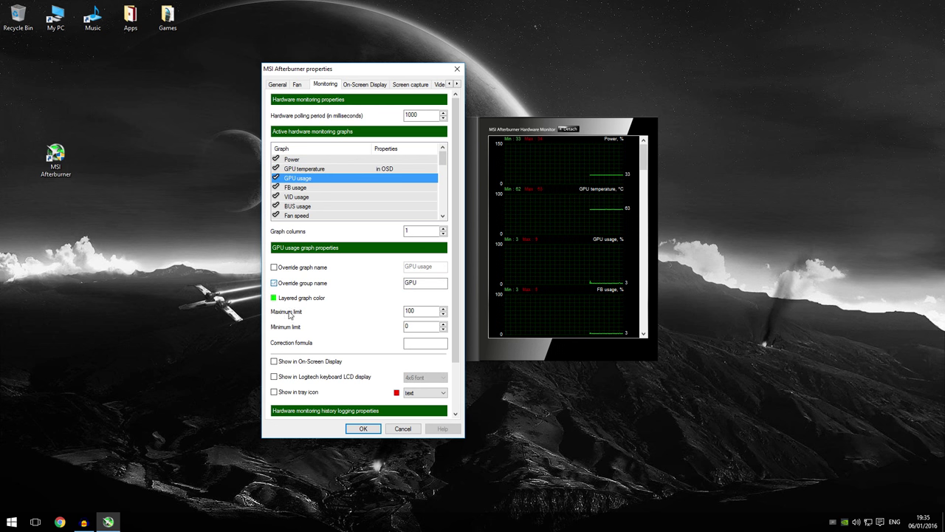
left_click(274, 362)
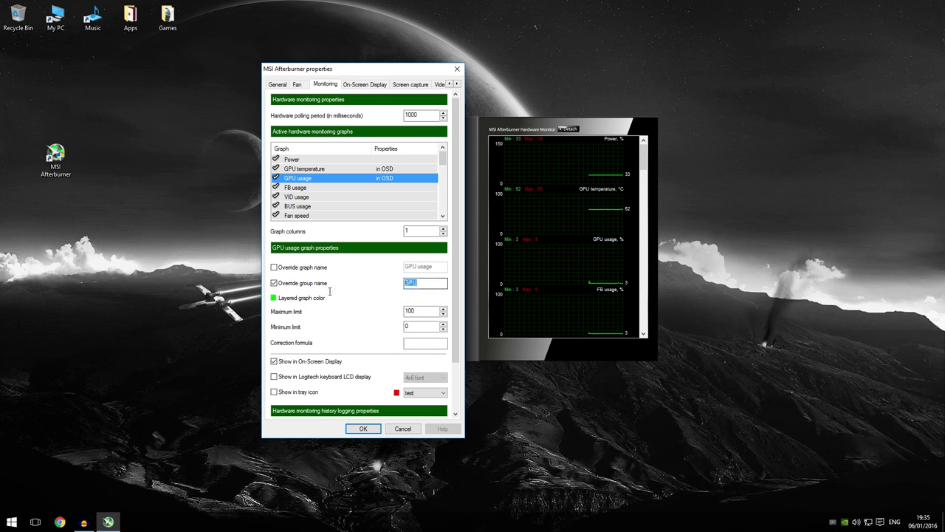
type("GTX 970")
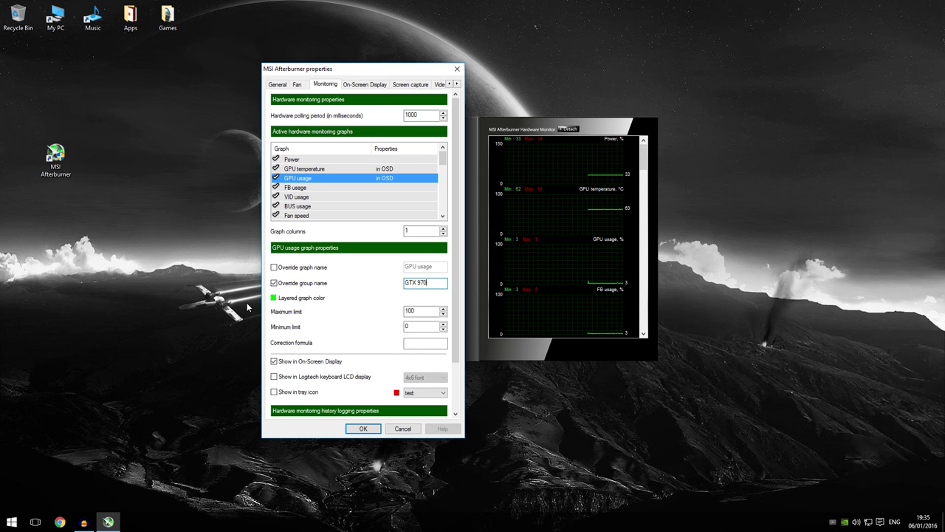
left_click(304, 168)
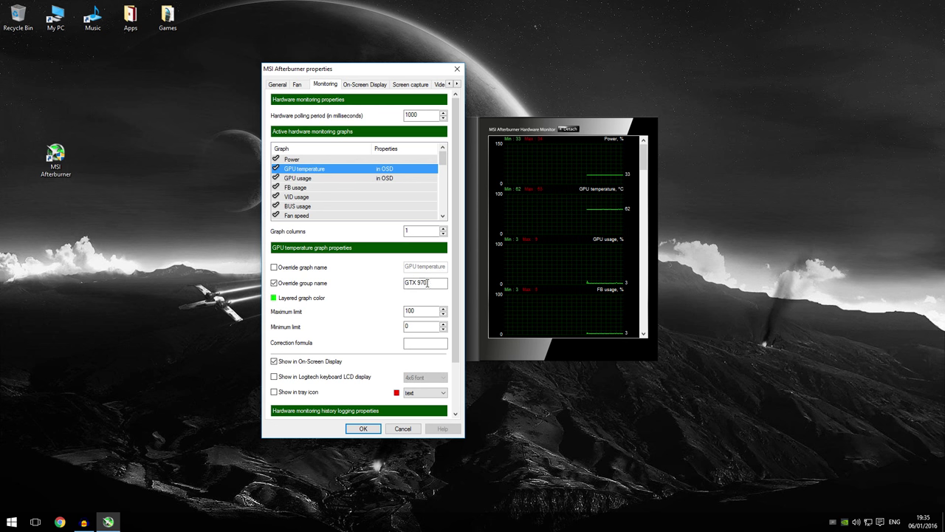
left_click(298, 178)
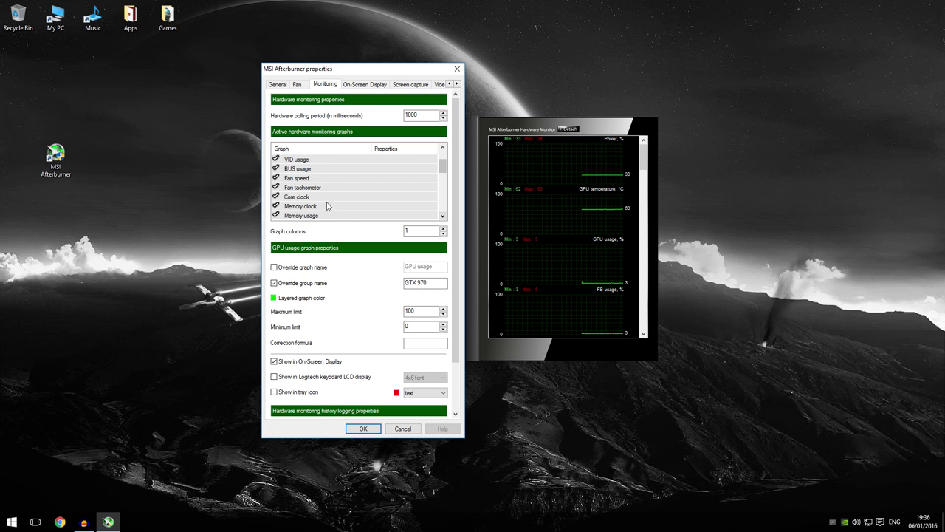
Step: Show Core clock in the OSD with its group name override set to 'GPU CORE'
left_click(297, 197)
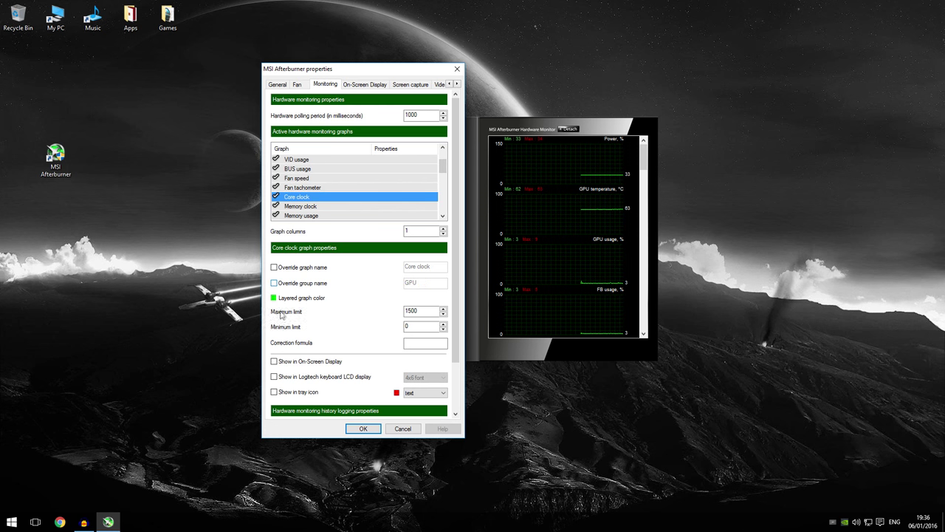
left_click(274, 361)
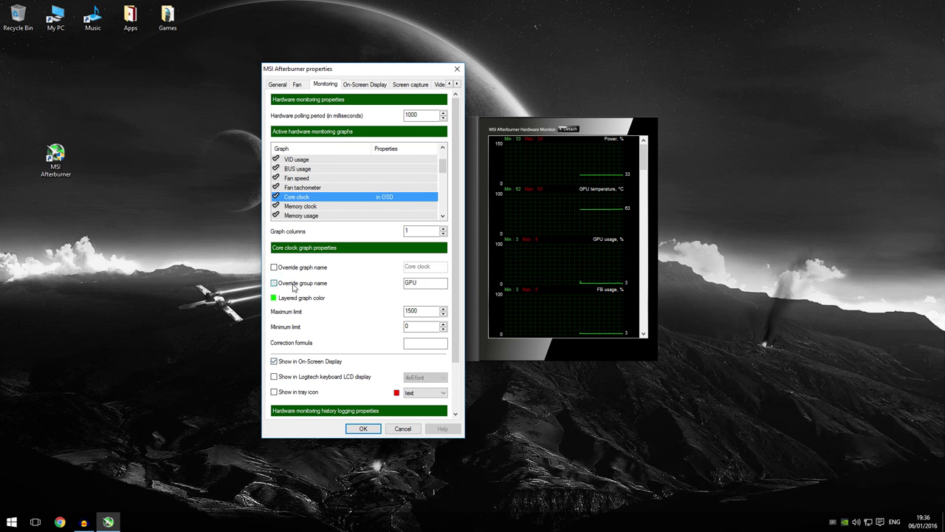
left_click(274, 283)
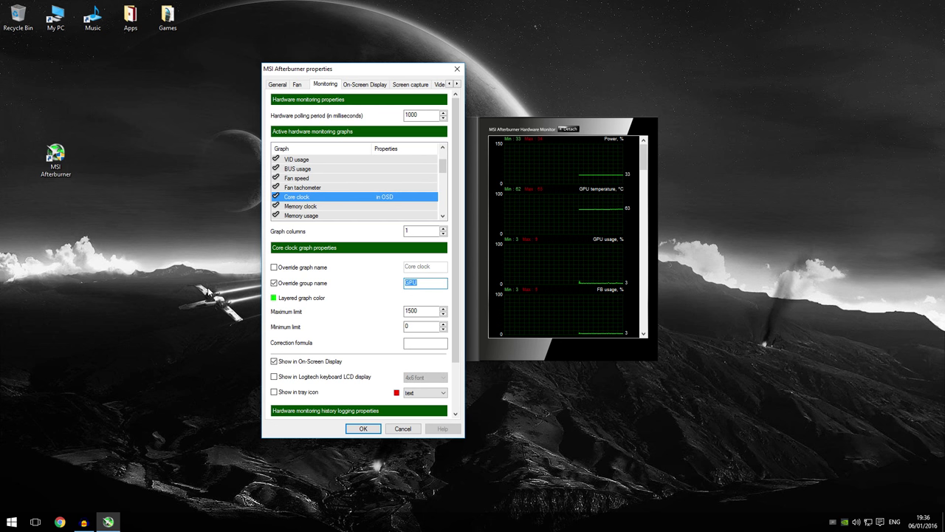
left_click(425, 282)
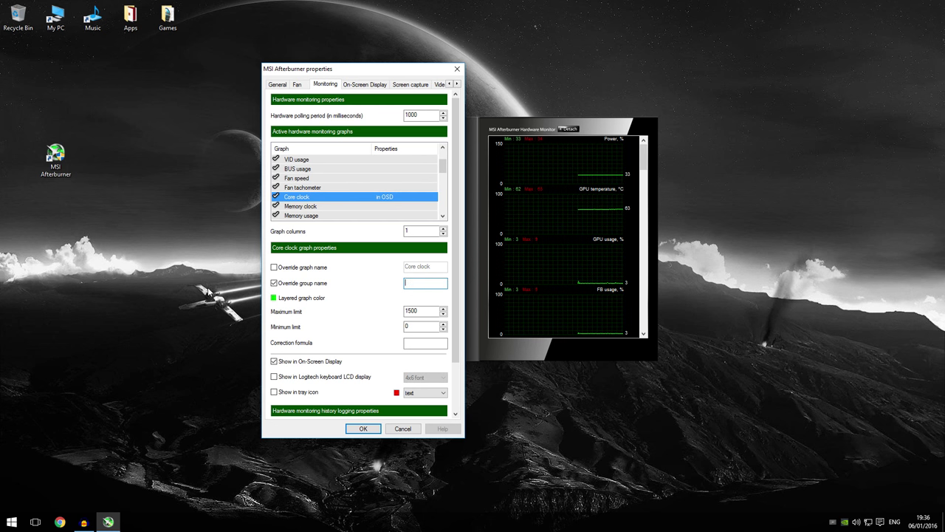
type("CORE")
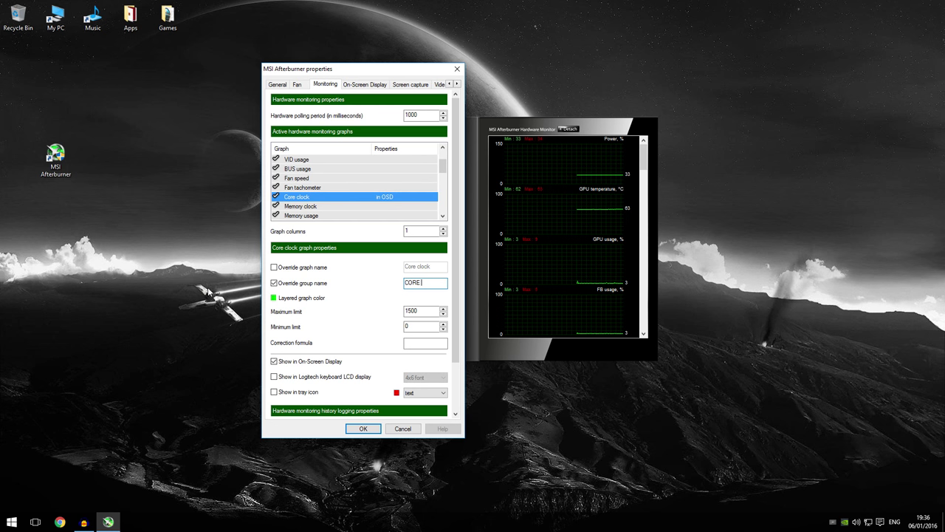
type("C")
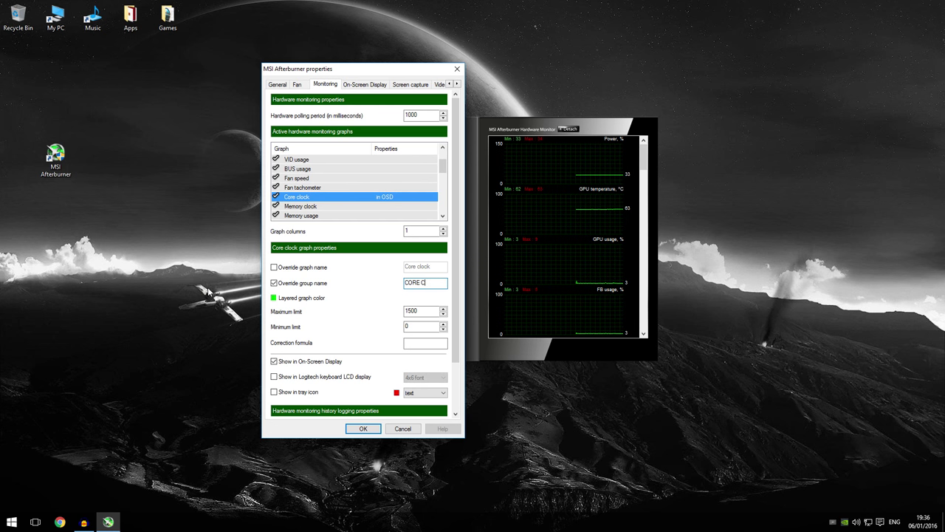
type("GPU CORE")
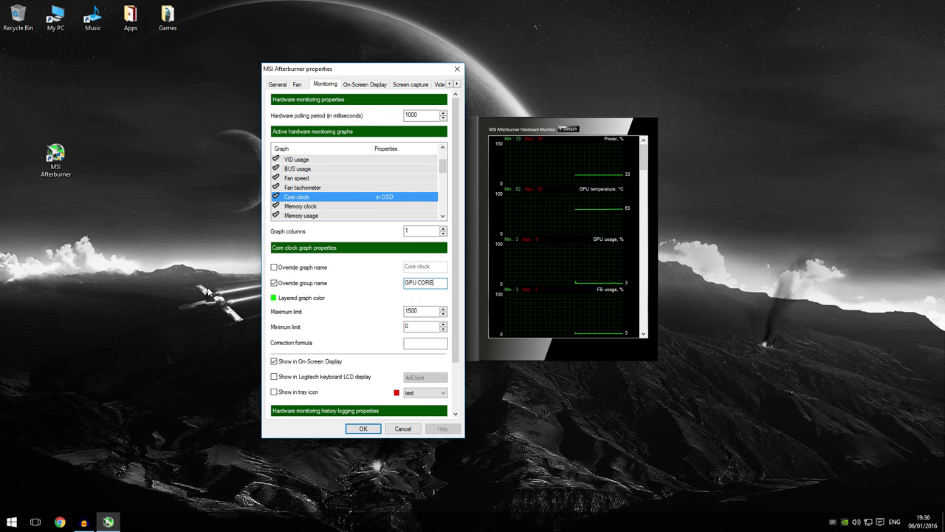
mouse_move(327, 207)
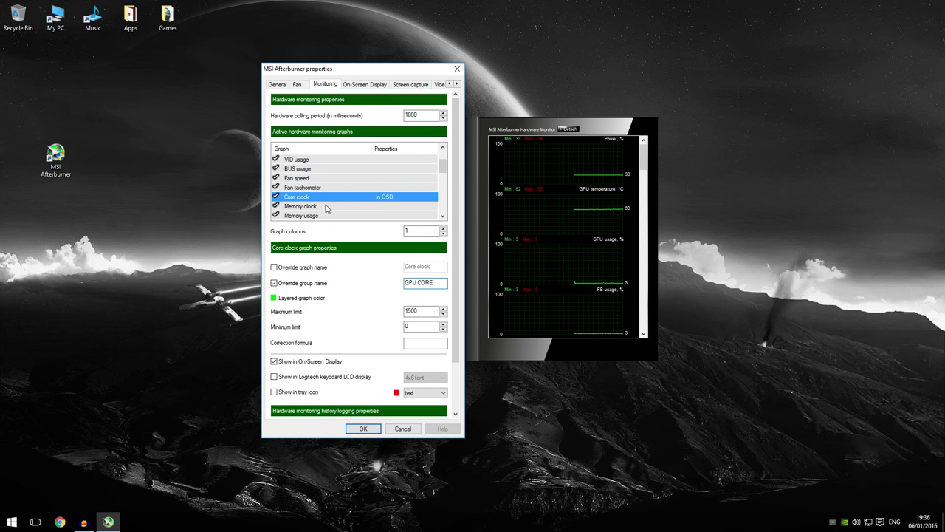
double_click(421, 283)
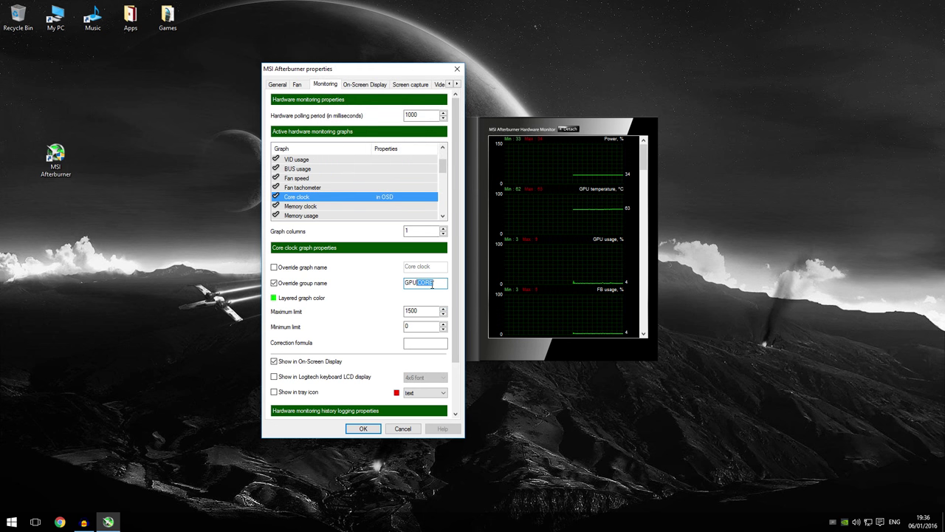
Step: Enable the Memory clock graph for the OSD and move on to Memory usage
left_click(300, 205)
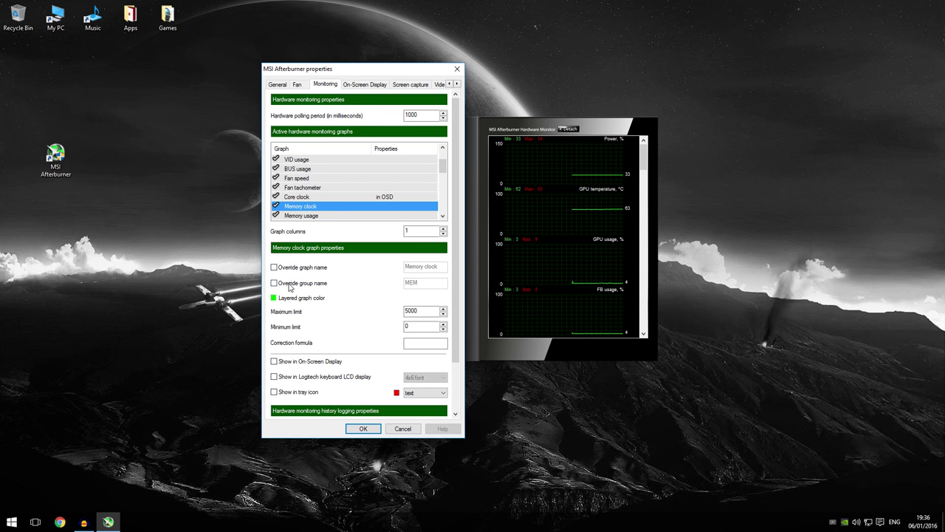
left_click(274, 283)
type("GPU ")
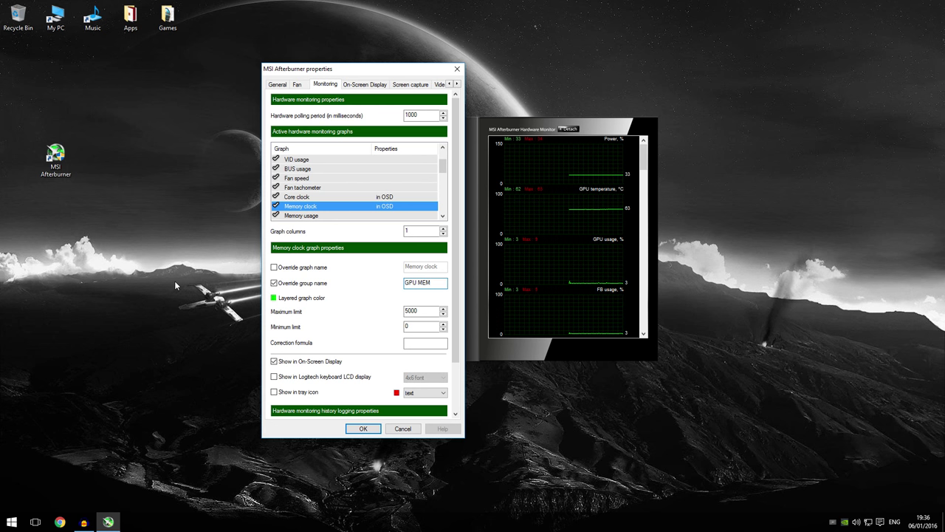
left_click(301, 215)
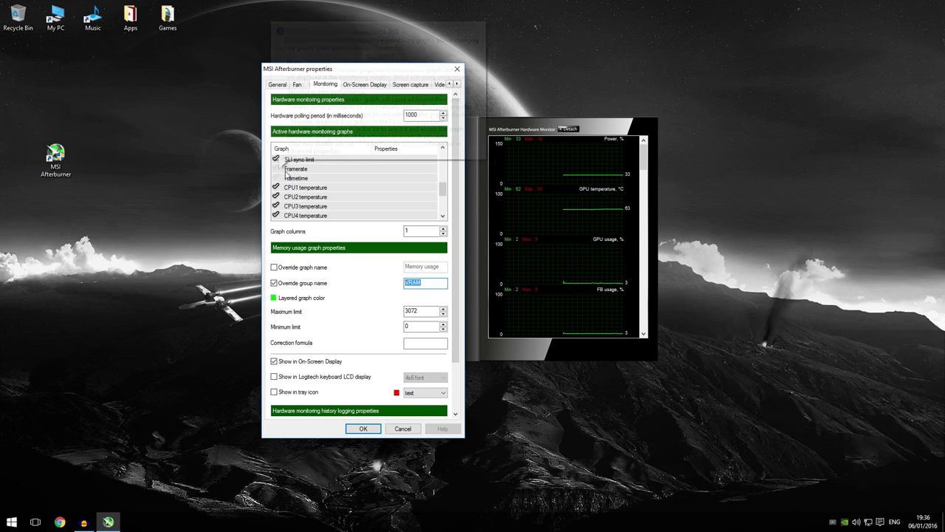
mouse_move(295, 177)
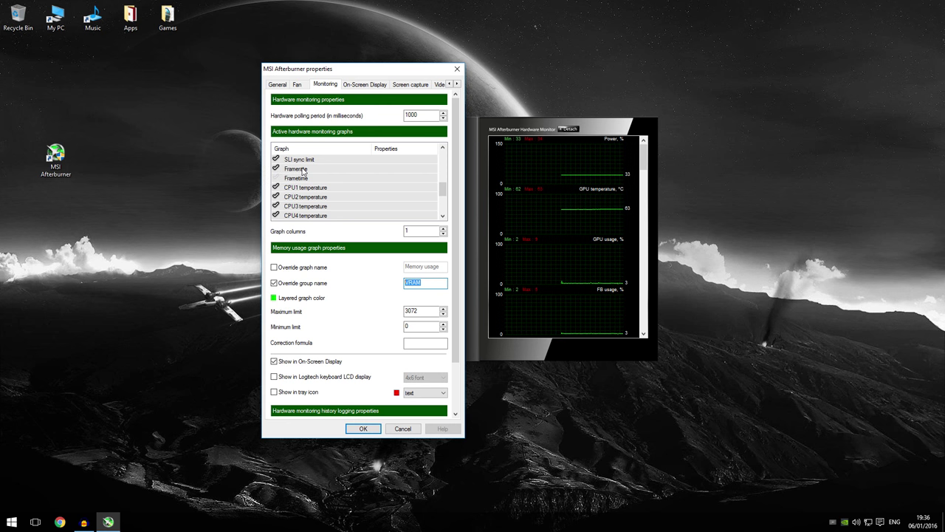
Step: Show the Framerate graph and CPU1 temperature in the on-screen display
left_click(295, 168)
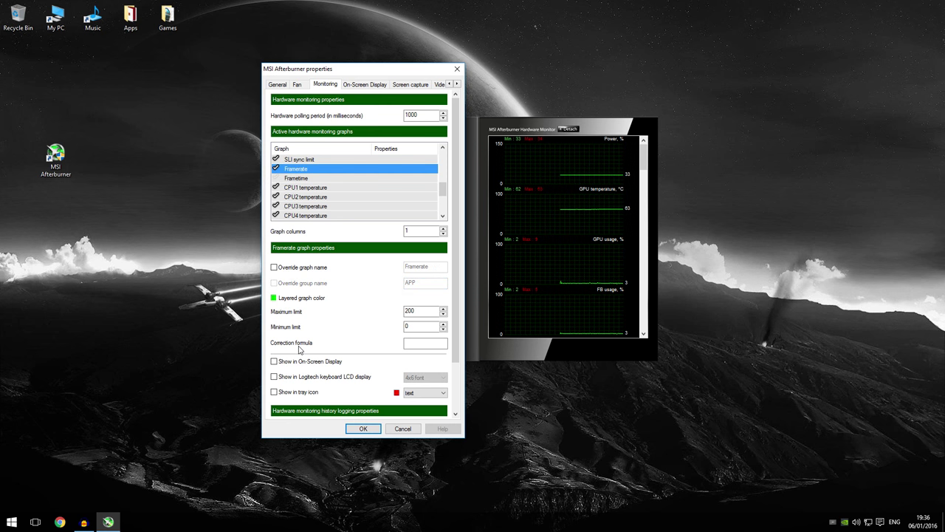
left_click(273, 361)
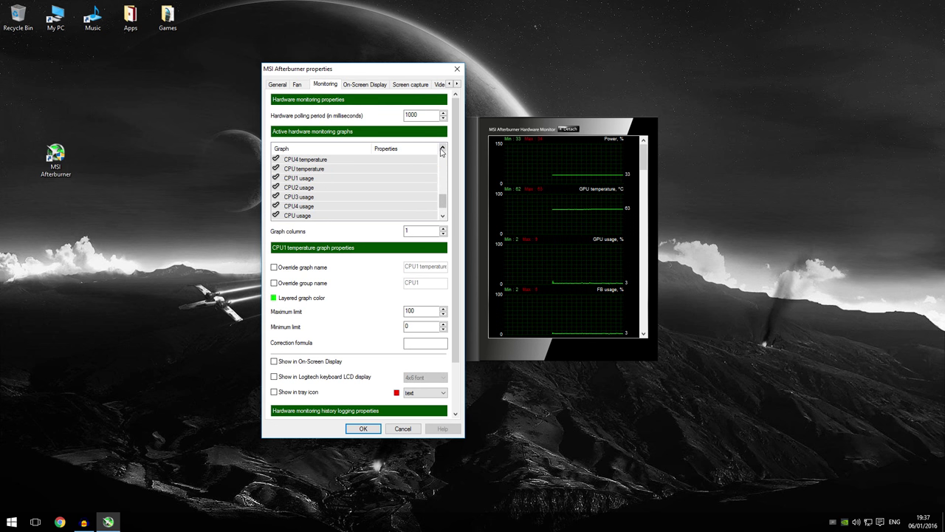
mouse_move(330, 195)
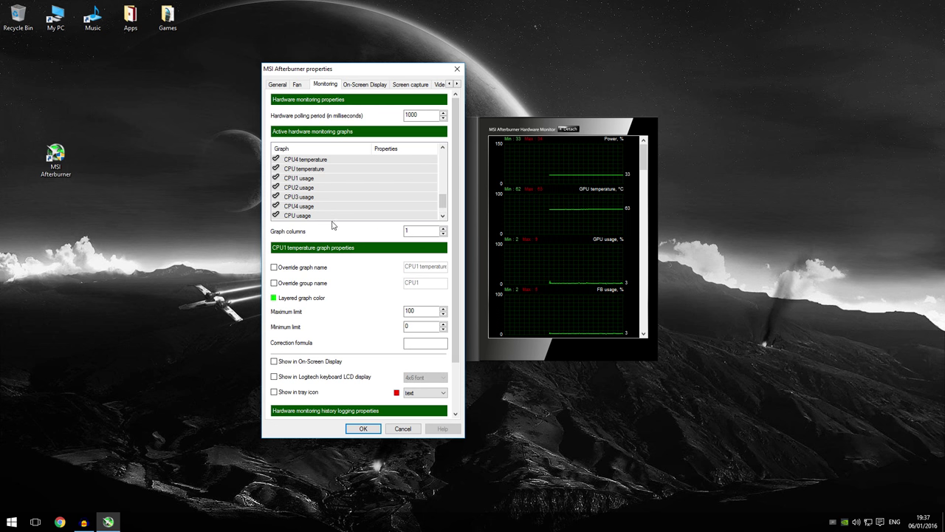
left_click(442, 149)
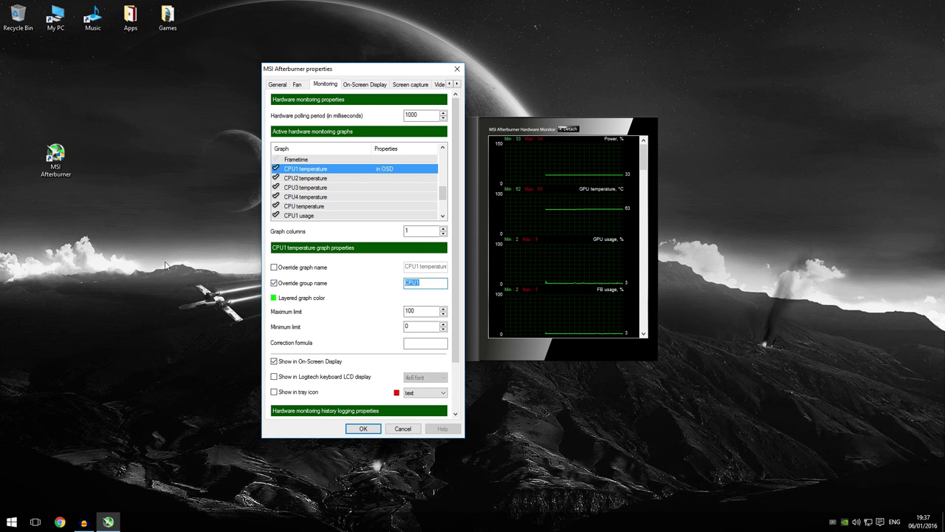
Step: Name the CPU temperature groups '4690K', '4690K #3' and '4690K #4' for CPU1, CPU3 and CPU4
left_click(426, 283)
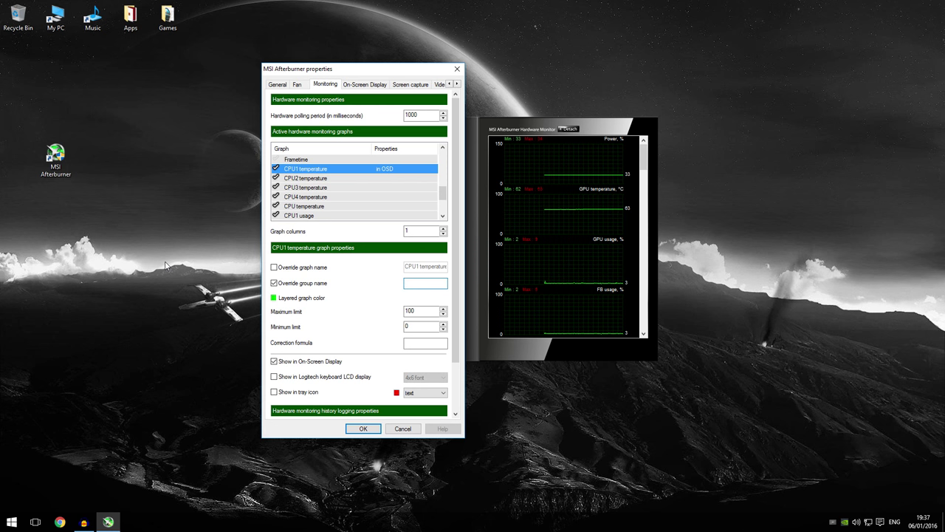
type("4690K #1")
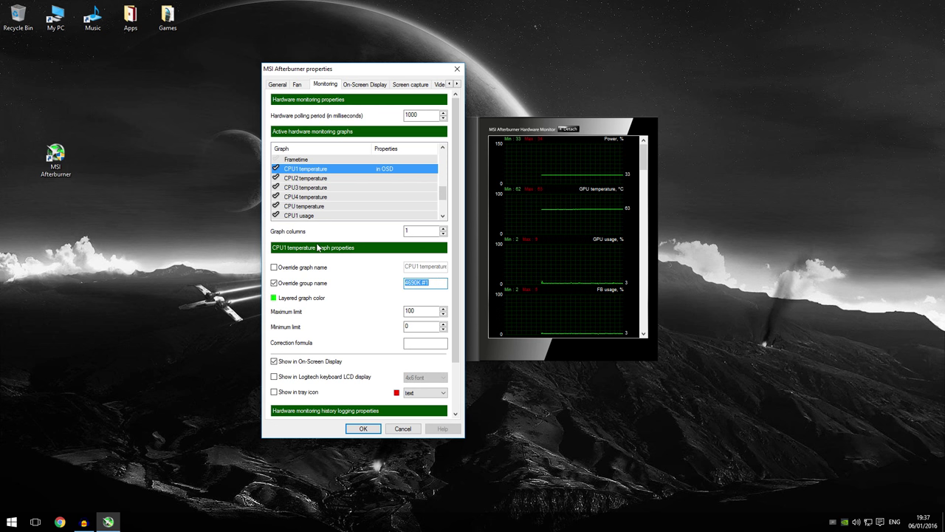
left_click(305, 178)
type("2")
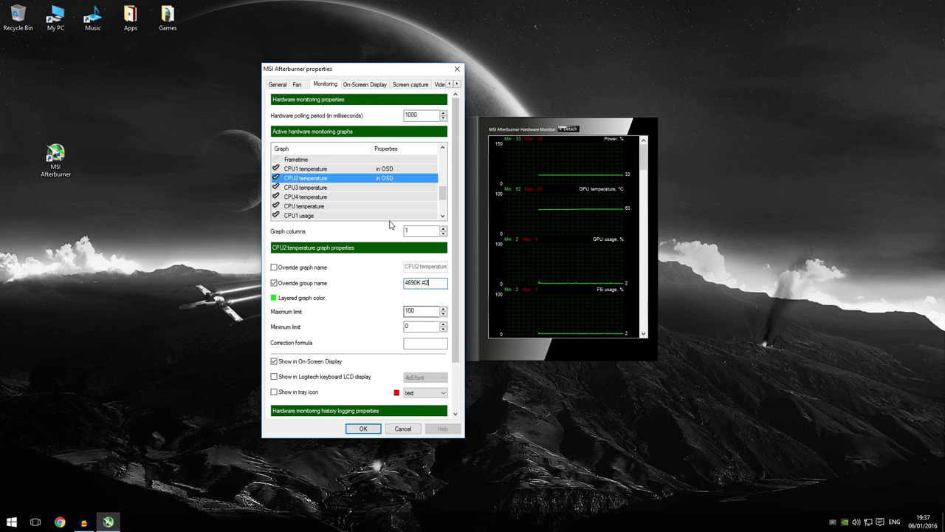
left_click(306, 186)
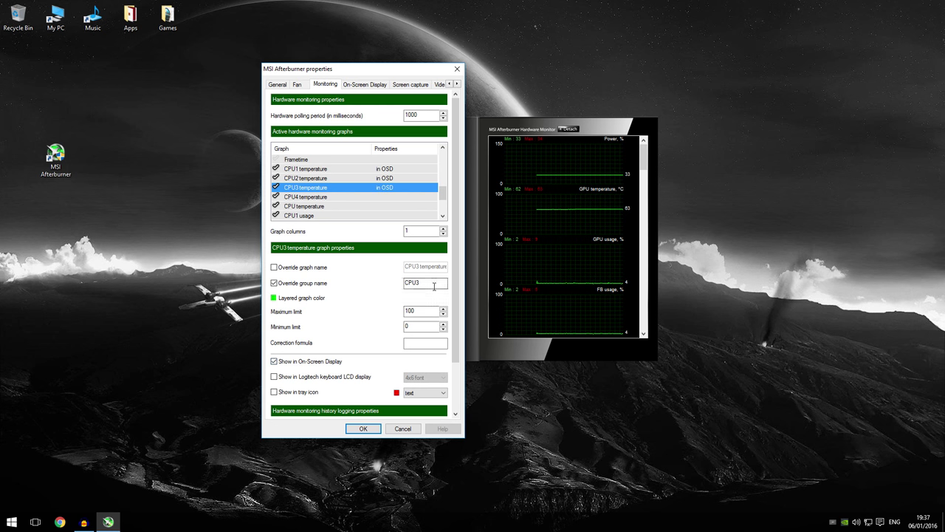
type("4690K #3")
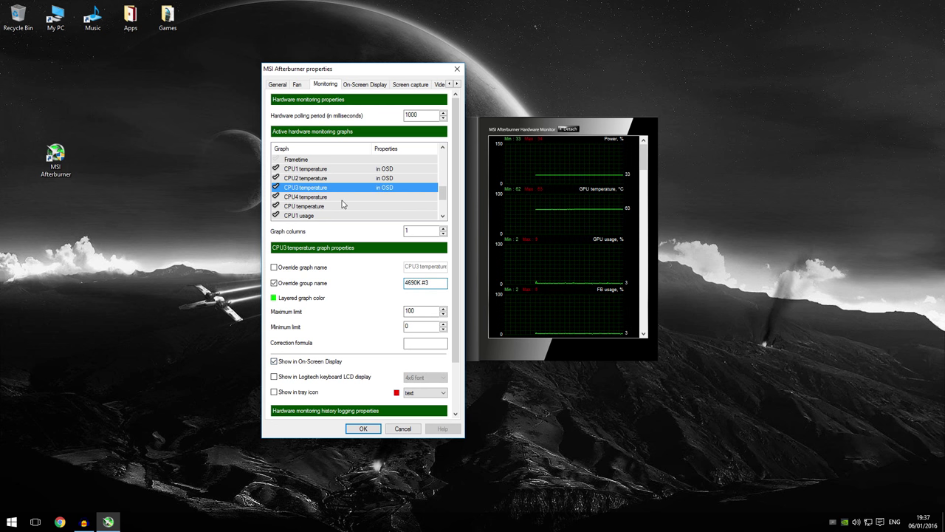
left_click(305, 196)
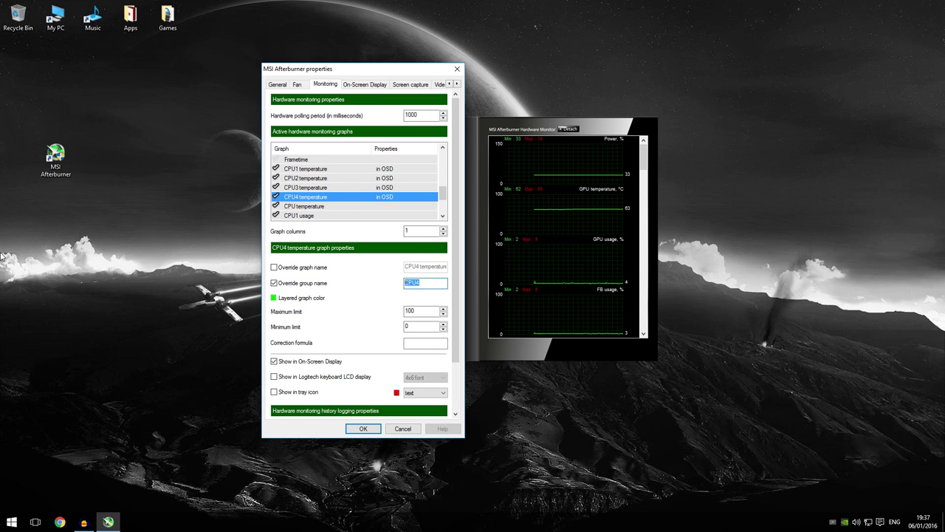
type("4690K #4")
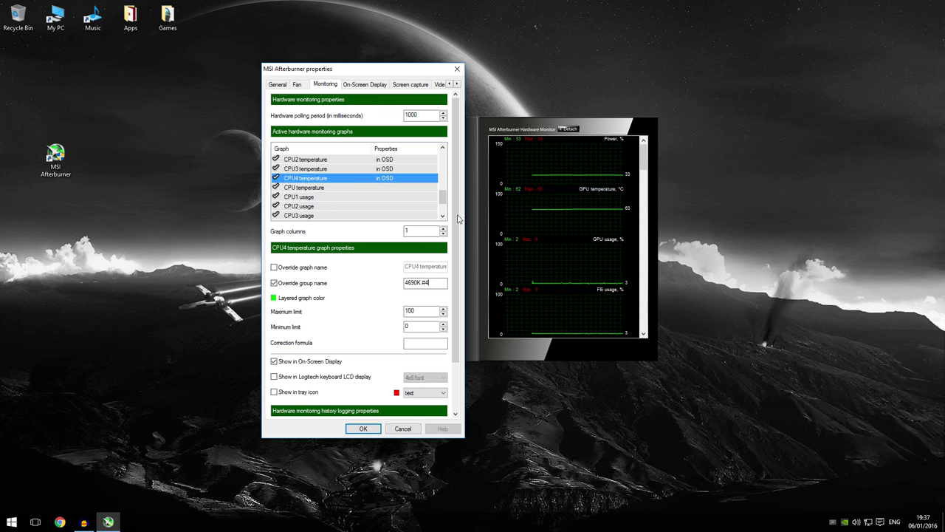
Step: Override CPU1 usage's group name to '4690K #1' and show it in the OSD
left_click(299, 178)
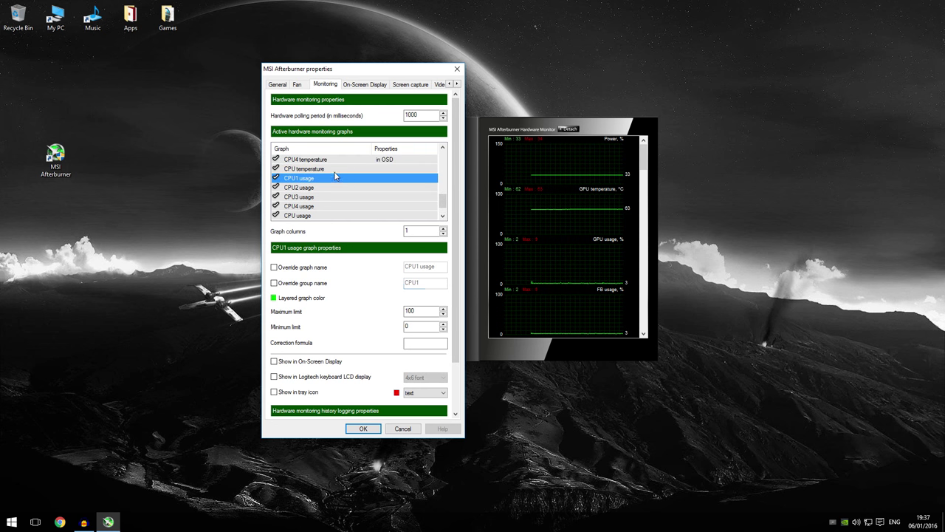
left_click(274, 283)
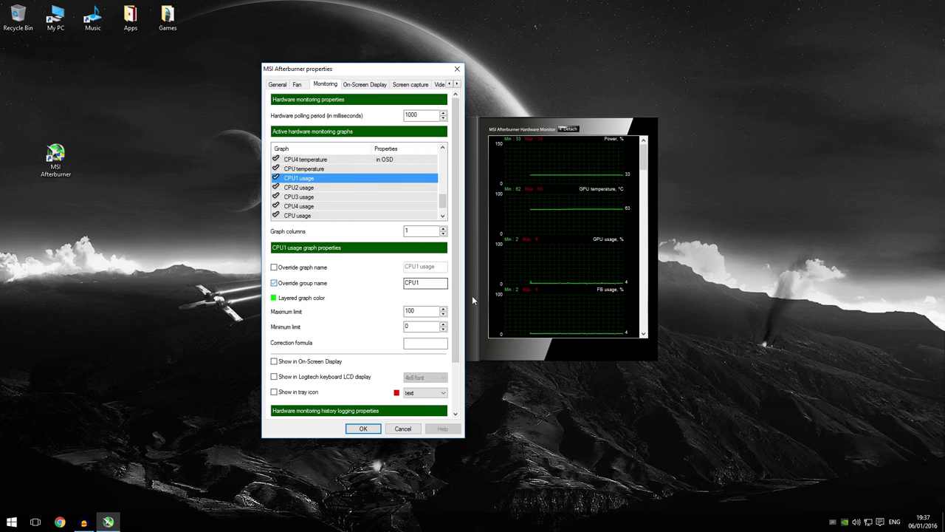
type("4690K #1")
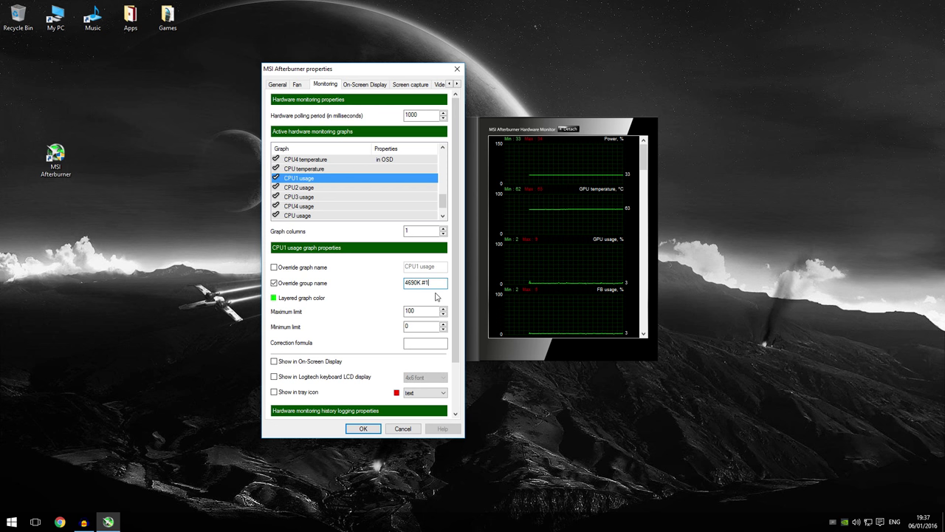
mouse_move(300, 337)
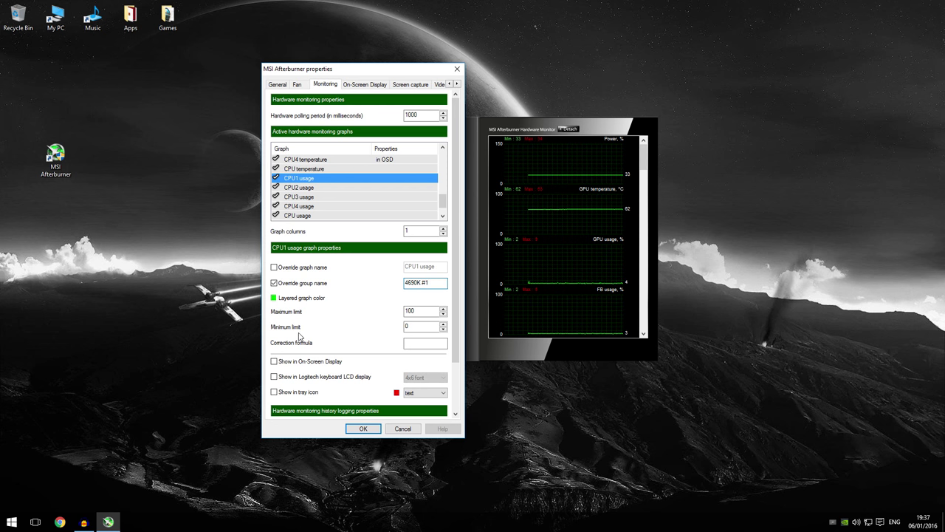
left_click(299, 187)
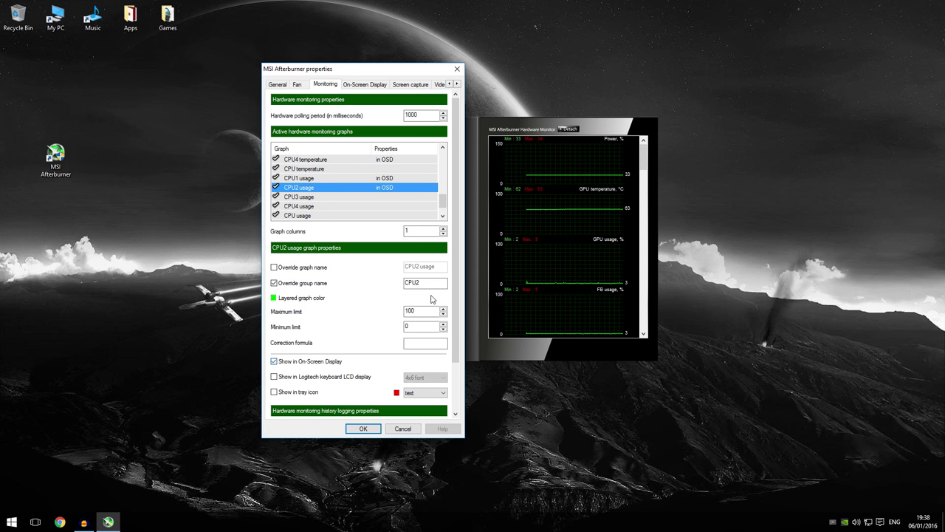
type("4690K #1")
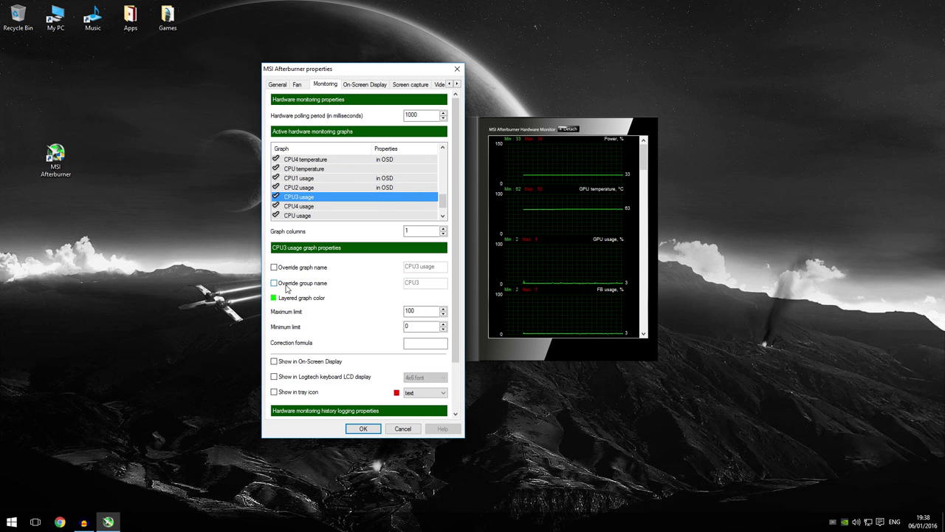
Step: Set the CPU3 usage group name to '4690K #3' and enable CPU4 usage for the OSD
left_click(274, 282)
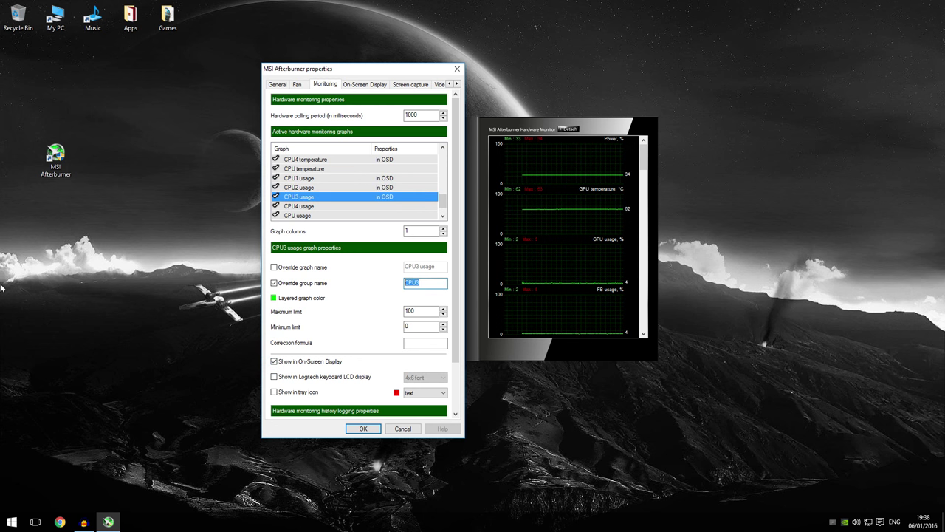
type("4690K #3")
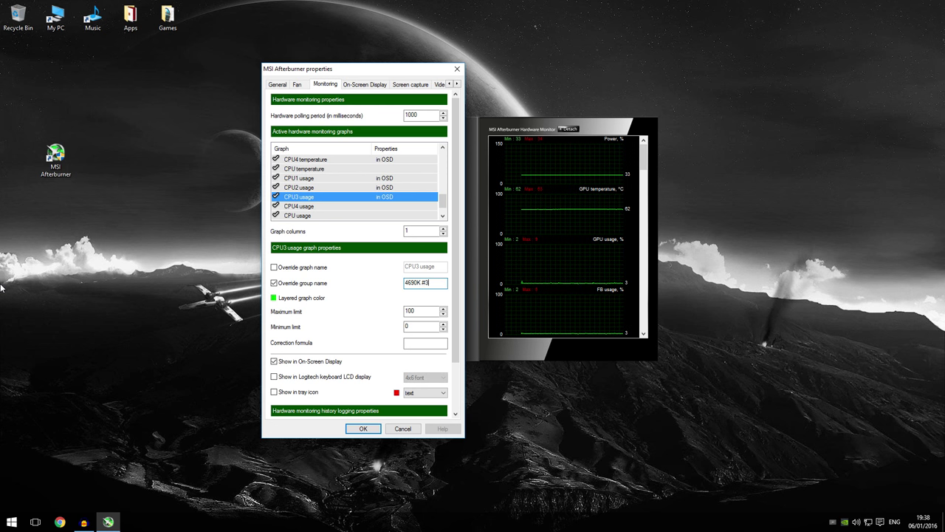
left_click(299, 206)
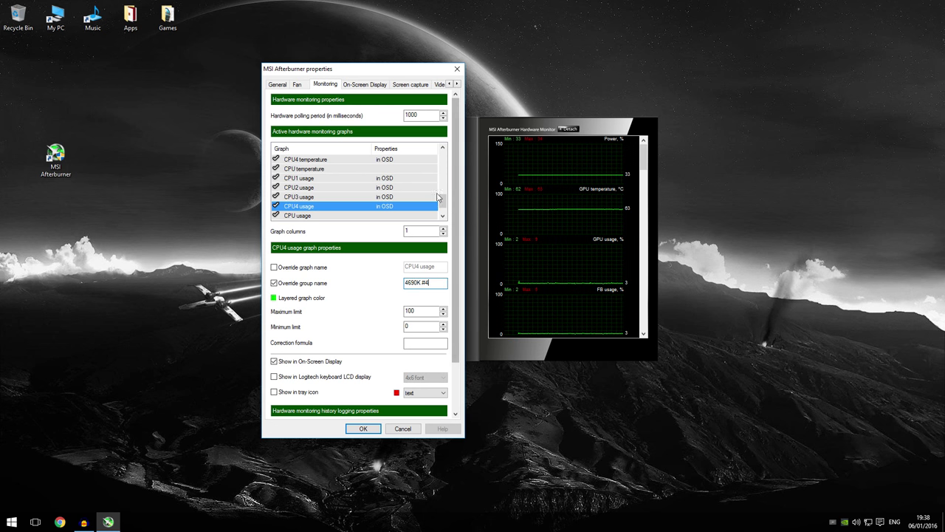
left_click(443, 148)
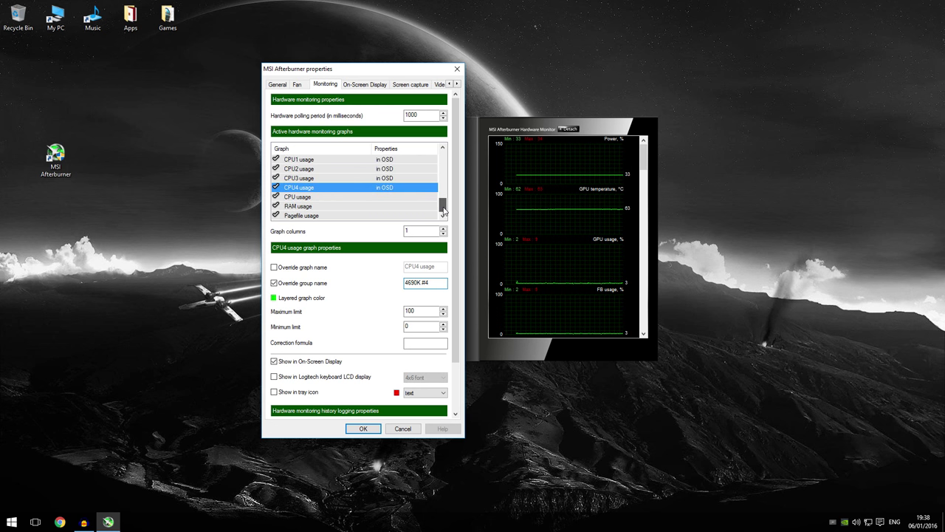
Step: Show RAM usage in the OSD with a group name override, then apply with OK
left_click(297, 205)
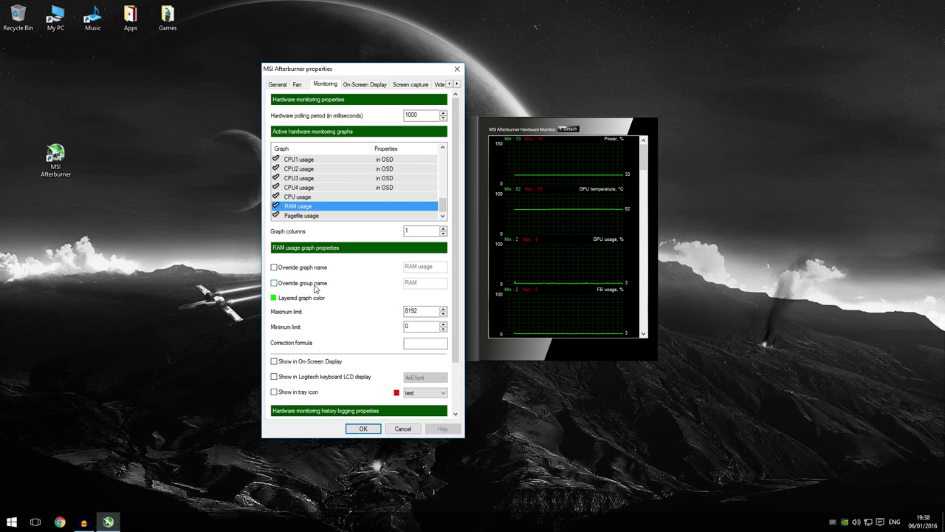
left_click(274, 283)
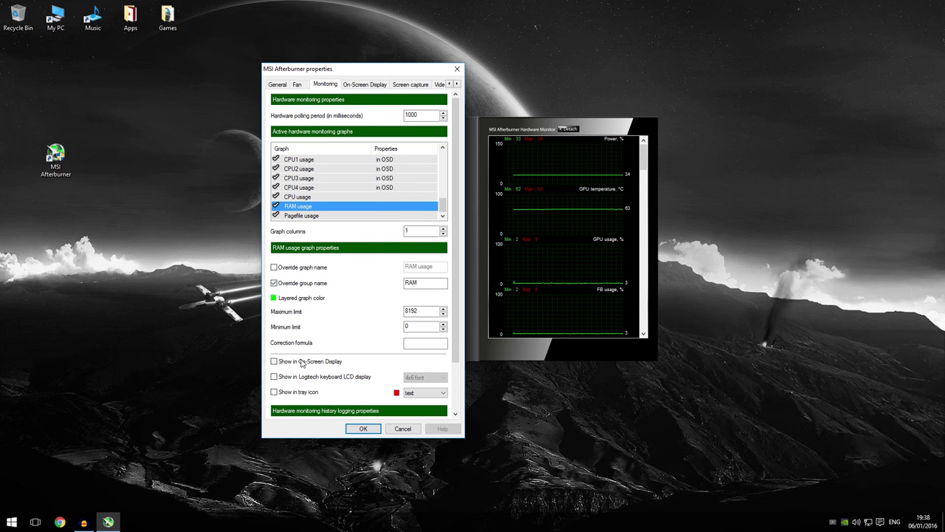
left_click(274, 361)
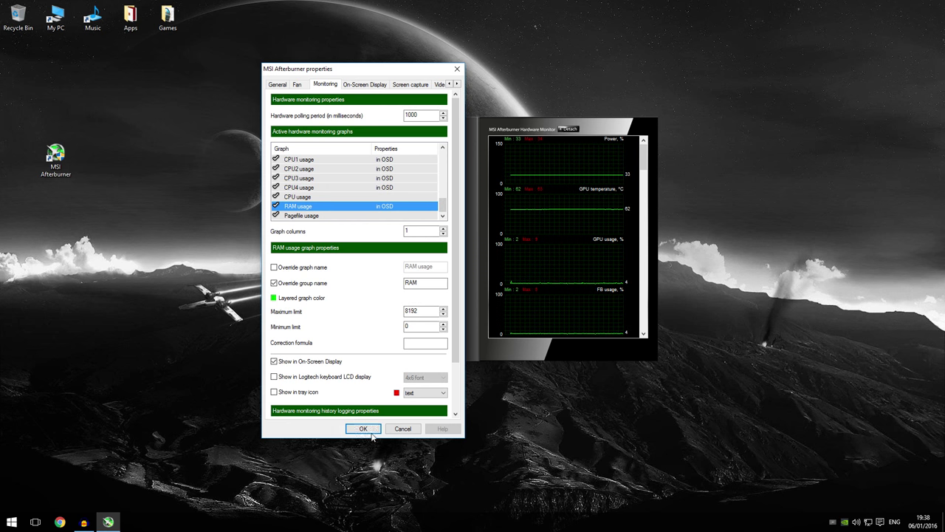
left_click(362, 429)
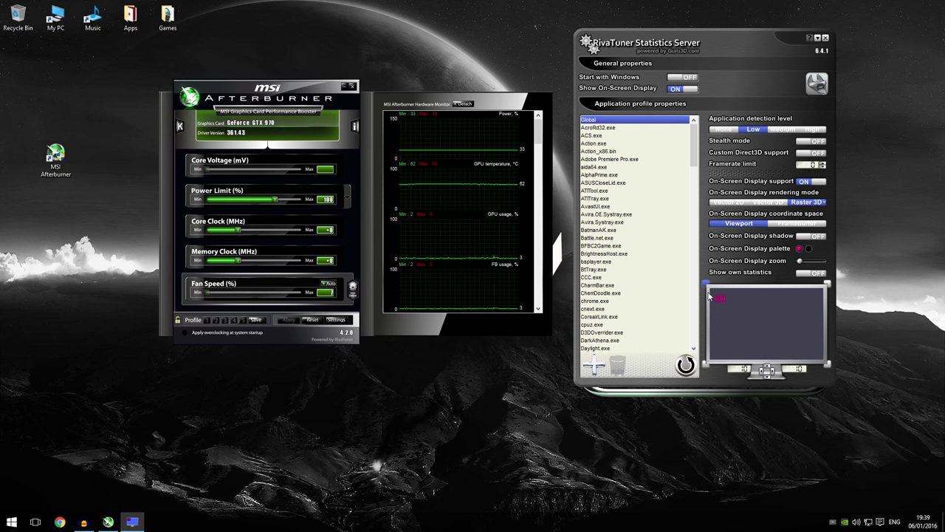
mouse_move(812, 238)
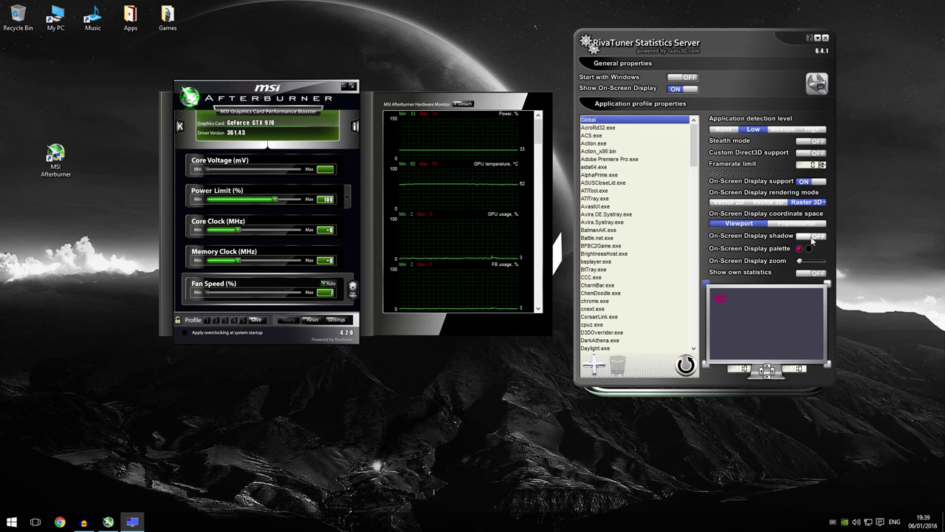
Step: Enable the on-screen display shadow and set the OSD text colour to white
left_click(811, 236)
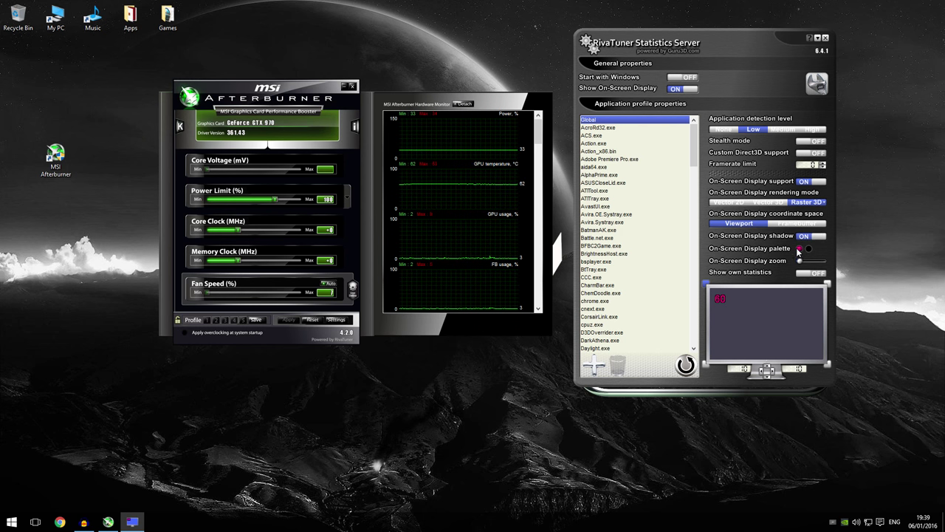
left_click(807, 248)
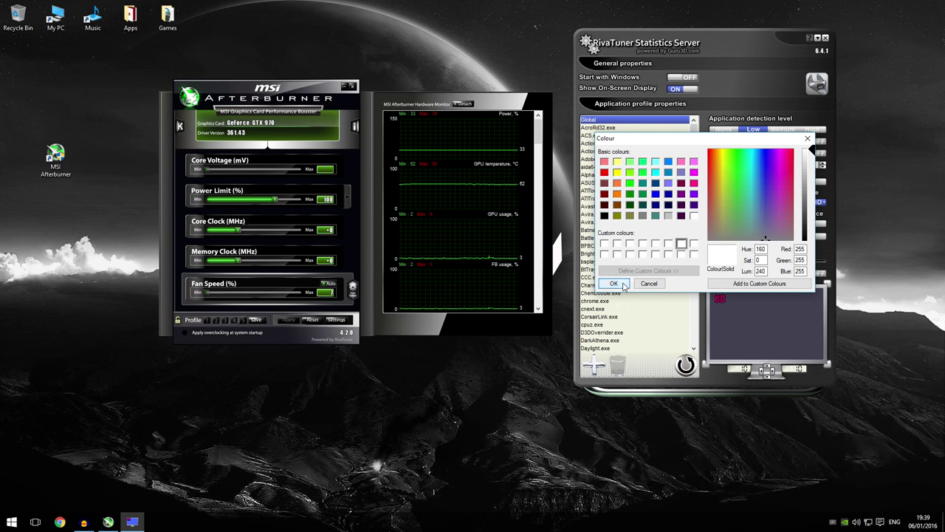
left_click(614, 283)
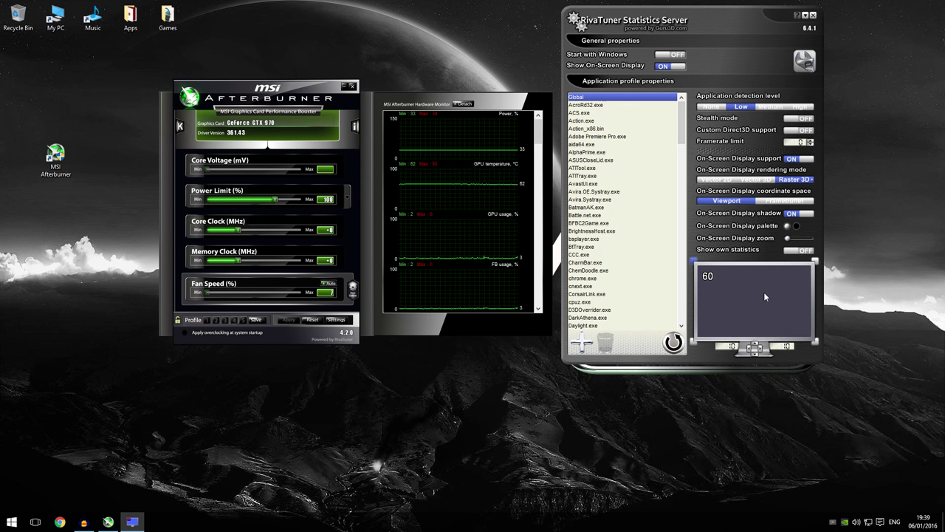
mouse_move(731, 350)
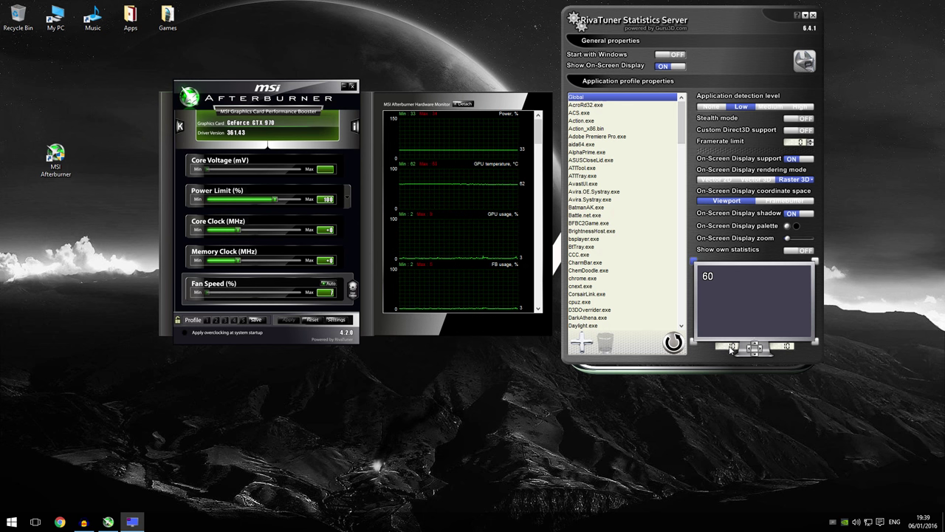